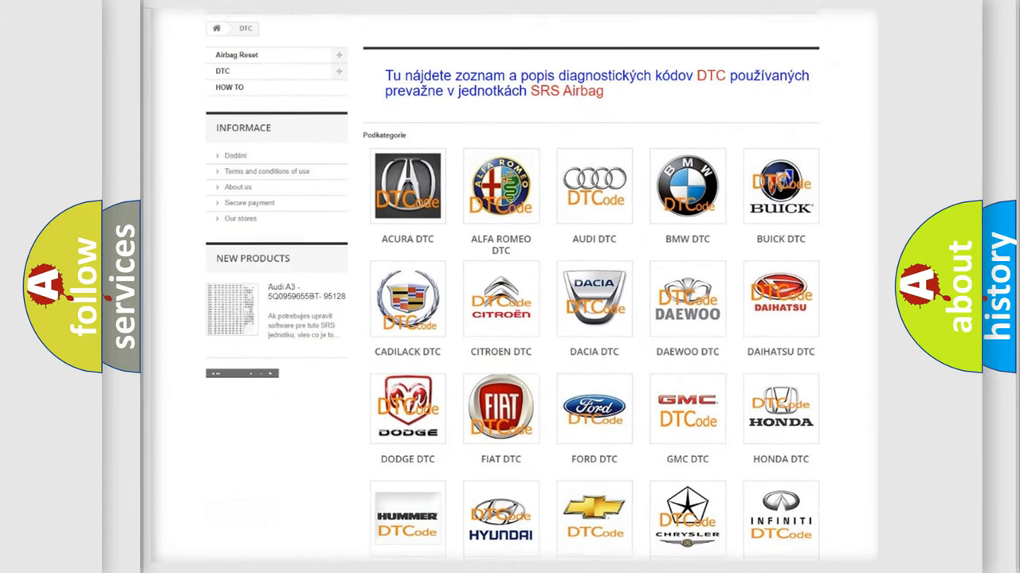
scroll("down", 3)
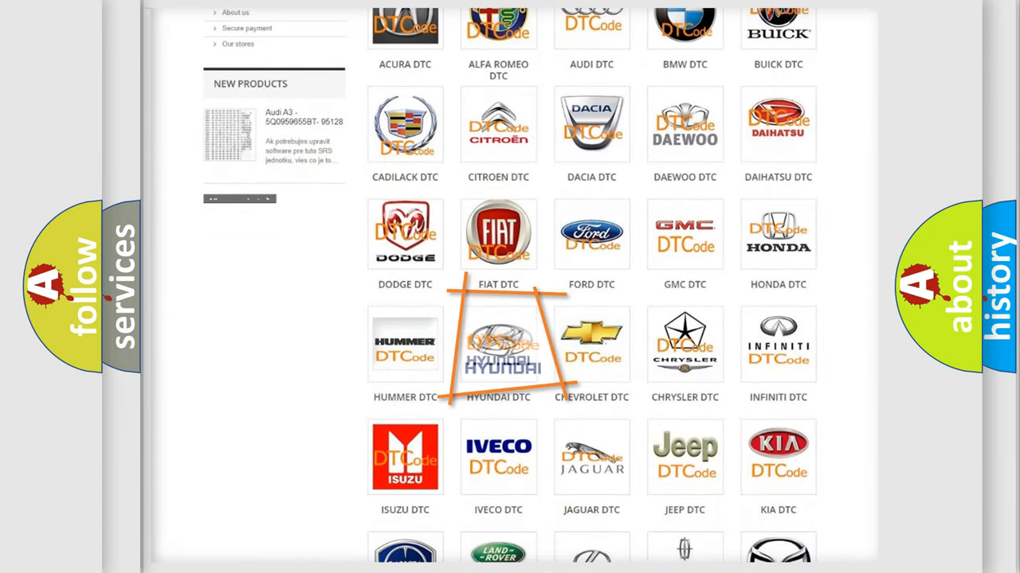